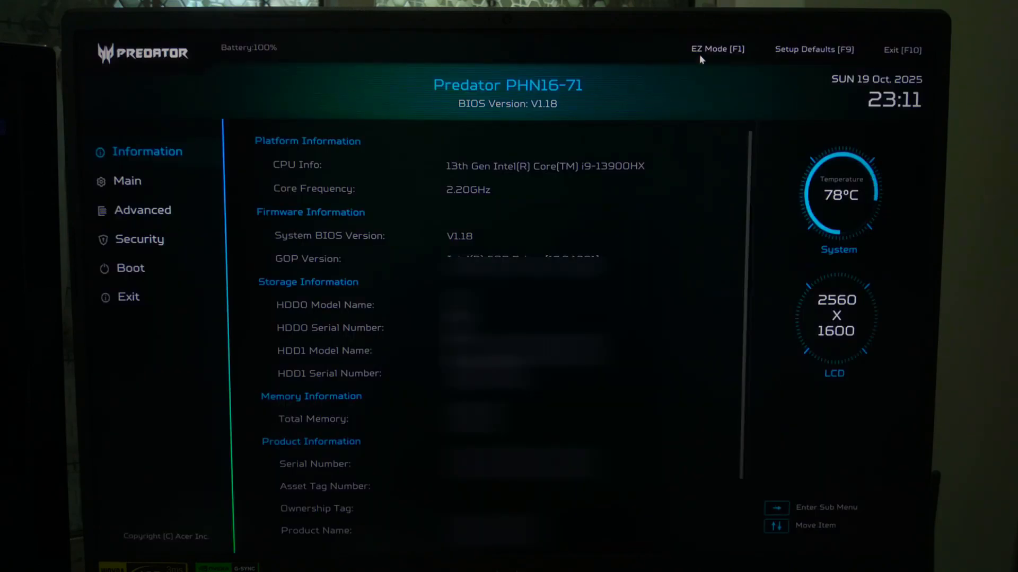
Step: Enable the F12 Boot Menu in the BIOS Main tab and save with F10
click(127, 181)
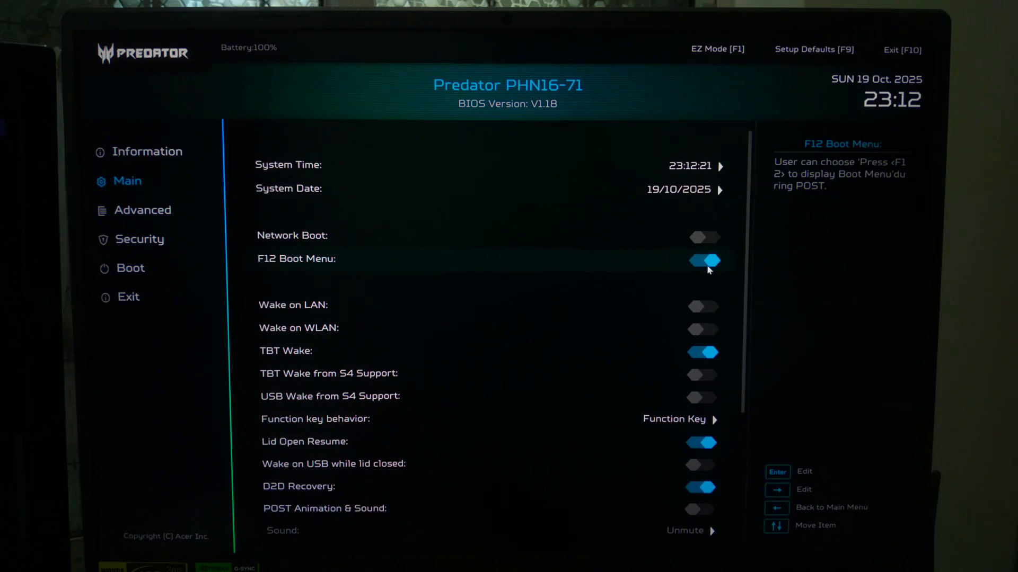
key(f10)
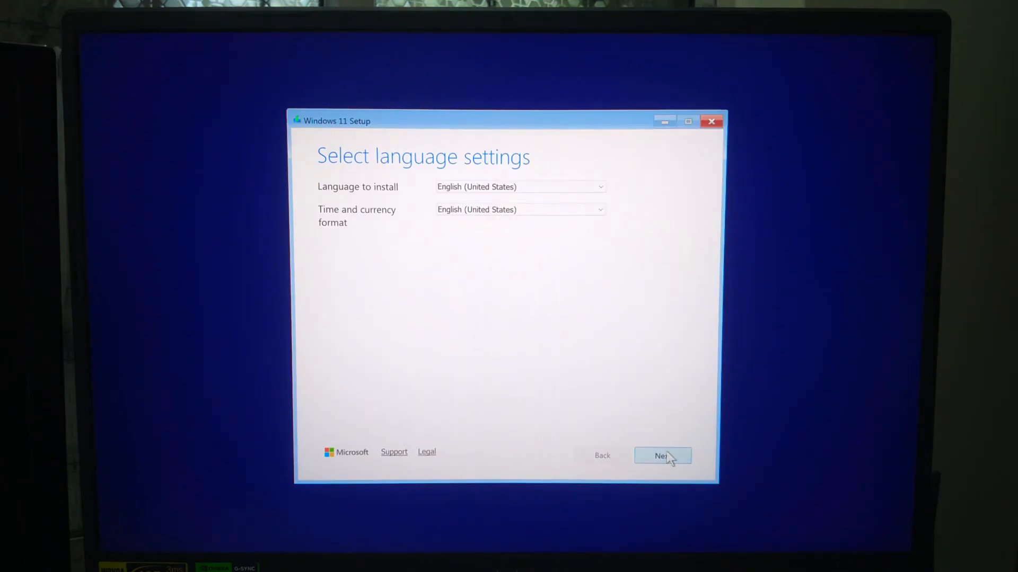
Step: Accept English (United States) language and US keyboard, then choose Repair my PC
click(662, 455)
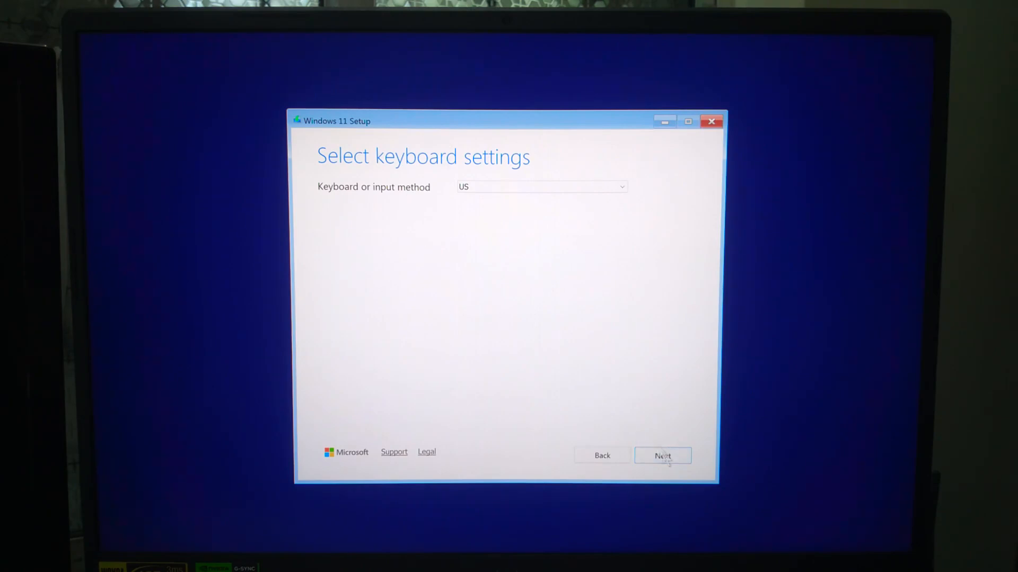
click(662, 454)
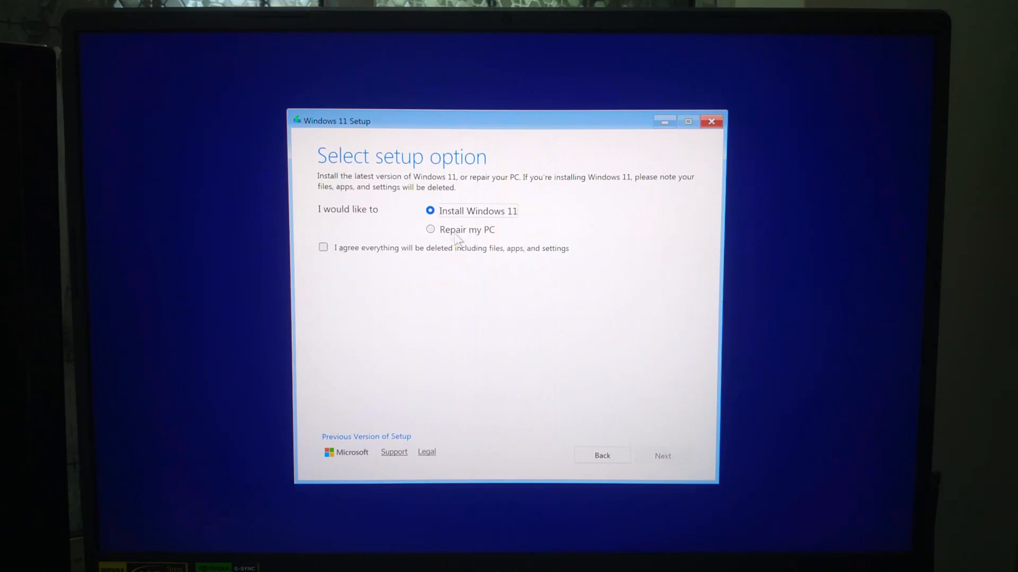
click(430, 229)
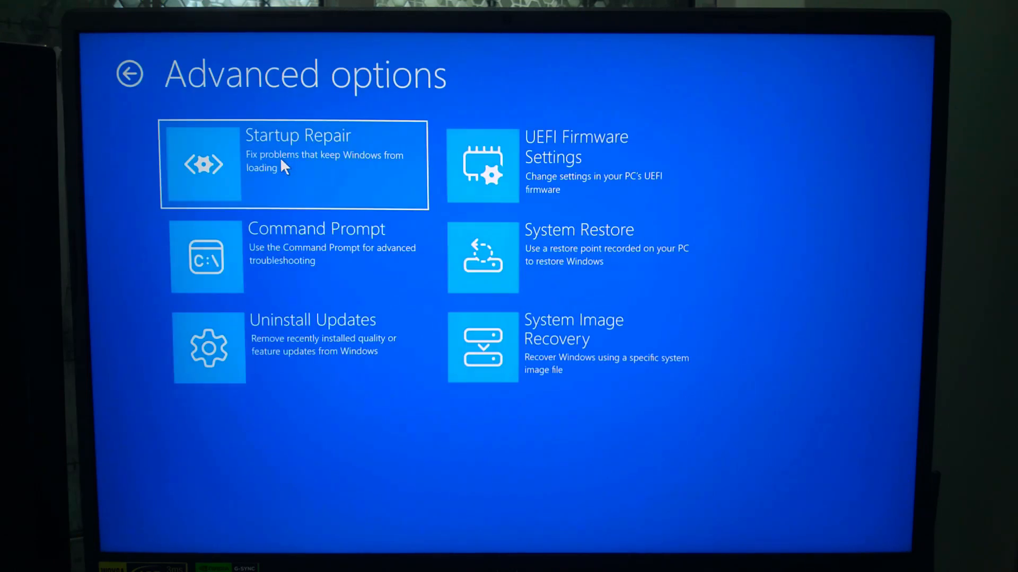
mouse_move(513, 286)
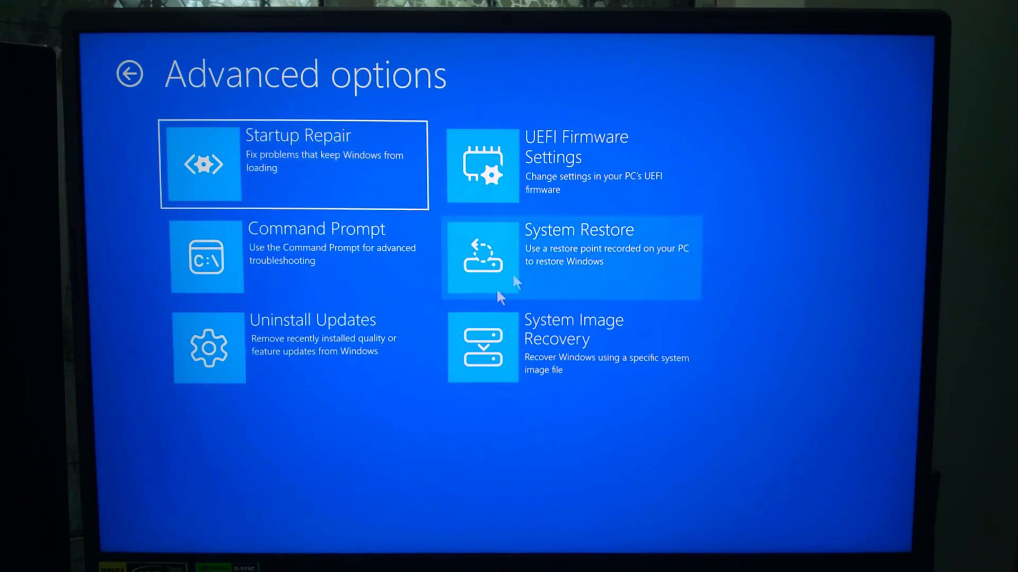
mouse_move(686, 478)
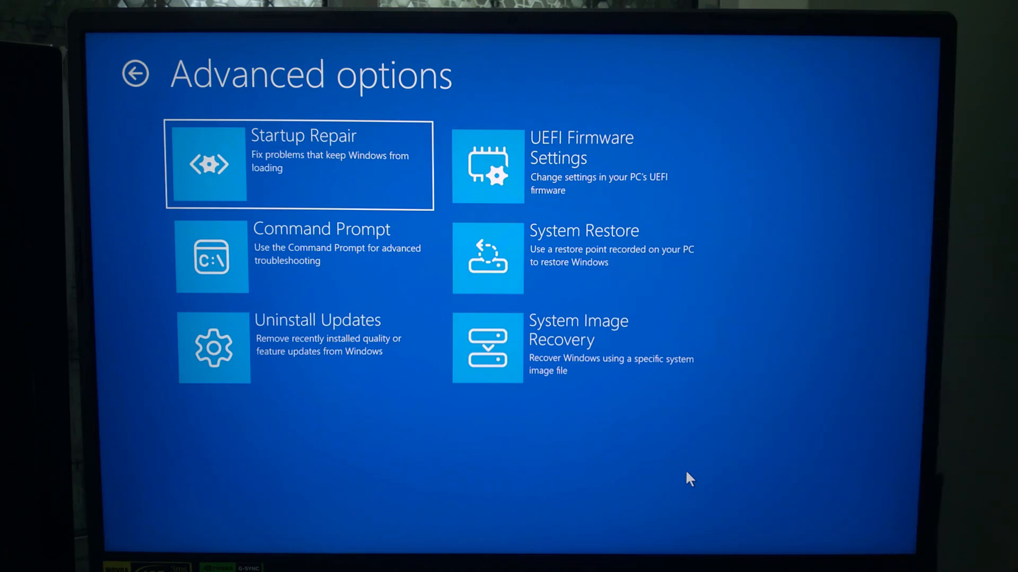
mouse_move(690, 456)
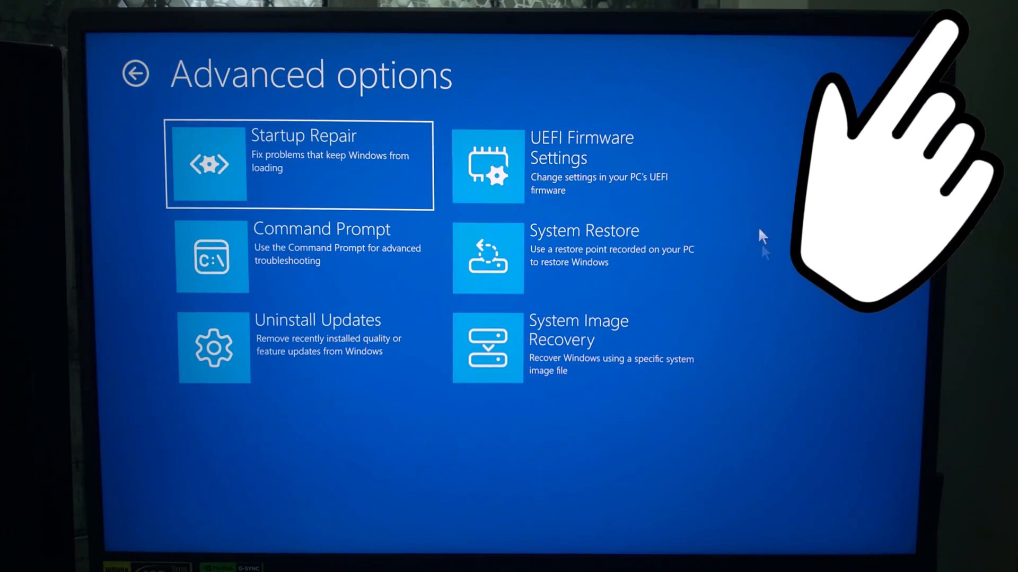
mouse_move(488, 258)
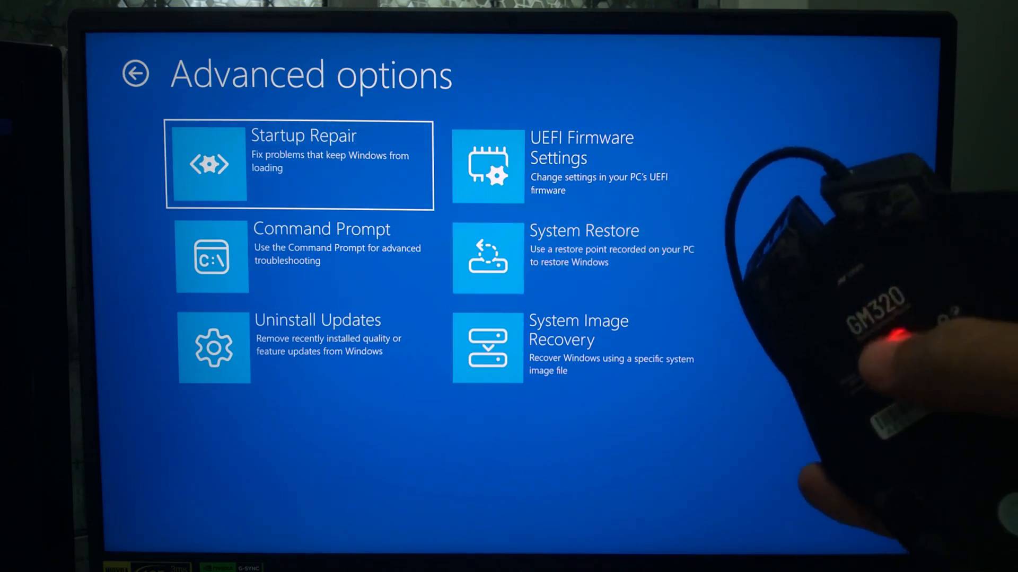
mouse_move(93, 39)
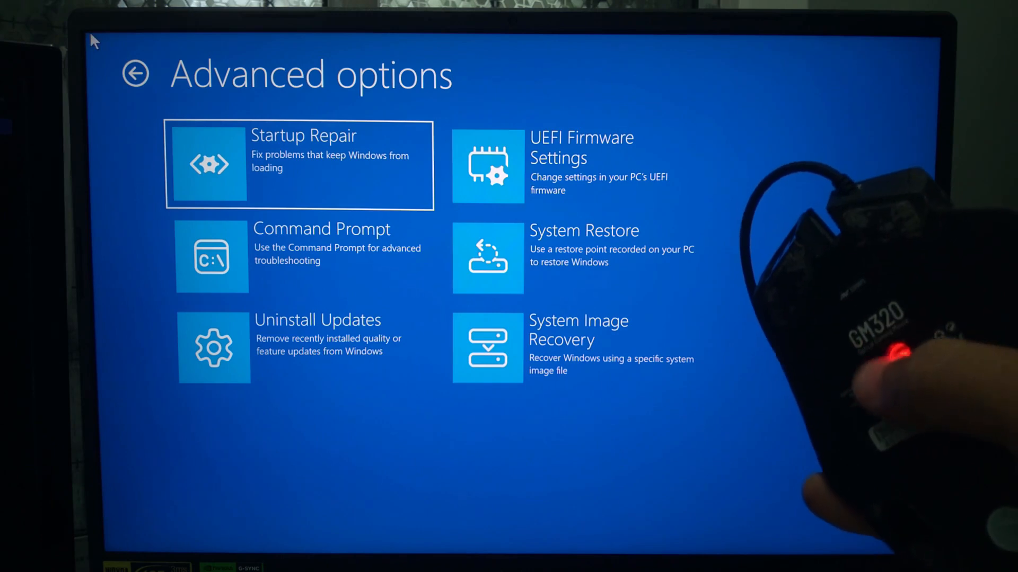